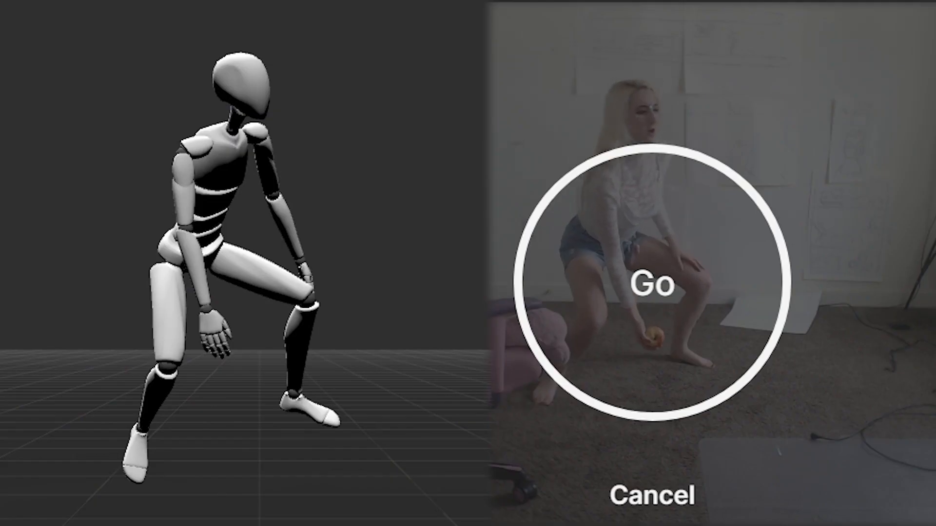
Step: Navigate rokoko.com to the Rokoko Video free AI motion capture product page
{"action": "left_click", "coordinate": [650, 284]}
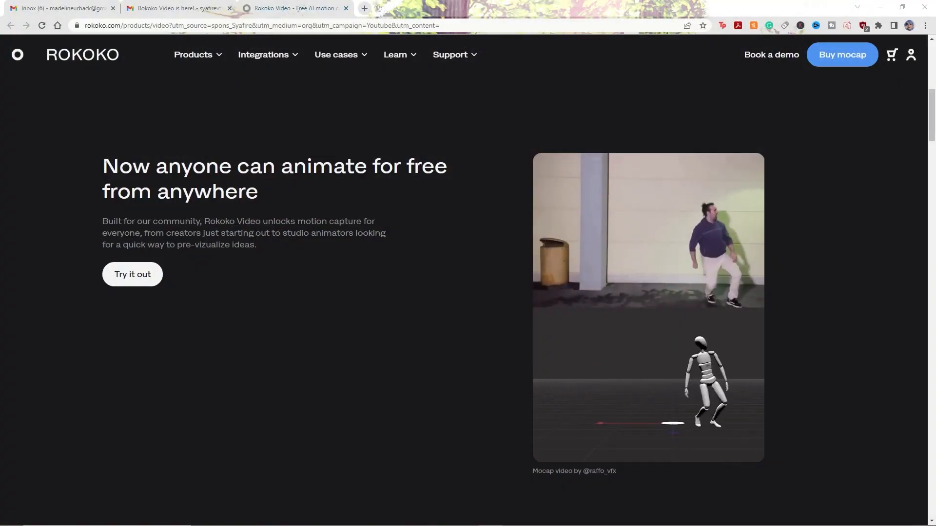
{"action": "scroll", "scroll_direction": "down", "scroll_amount": 3}
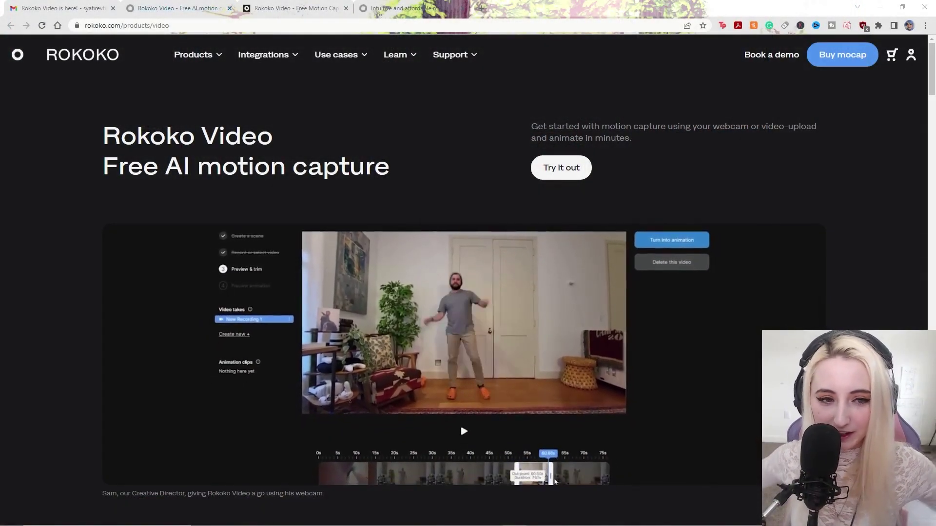
Step: Launch the free Rokoko Video web app and start creating a new scene
{"action": "left_click", "coordinate": [194, 54]}
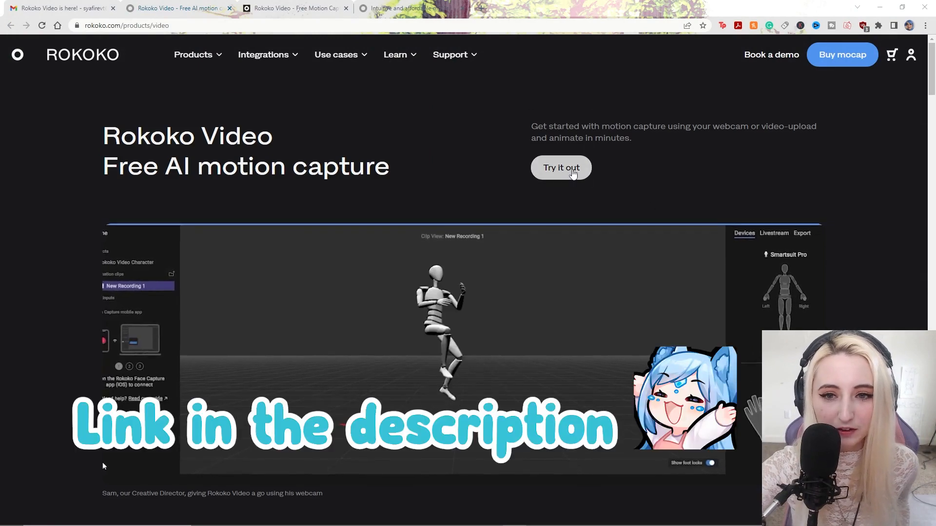
{"action": "left_click", "coordinate": [561, 167]}
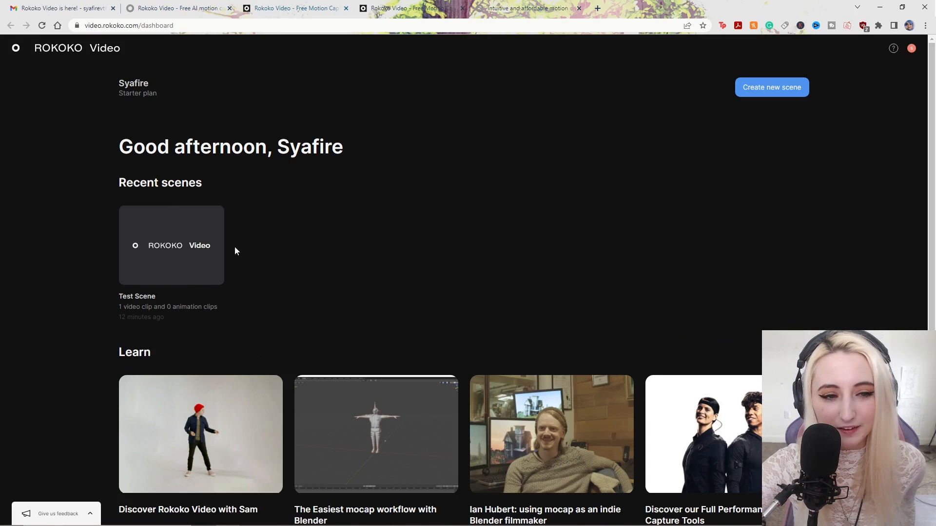
{"action": "mouse_move", "coordinate": [782, 140]}
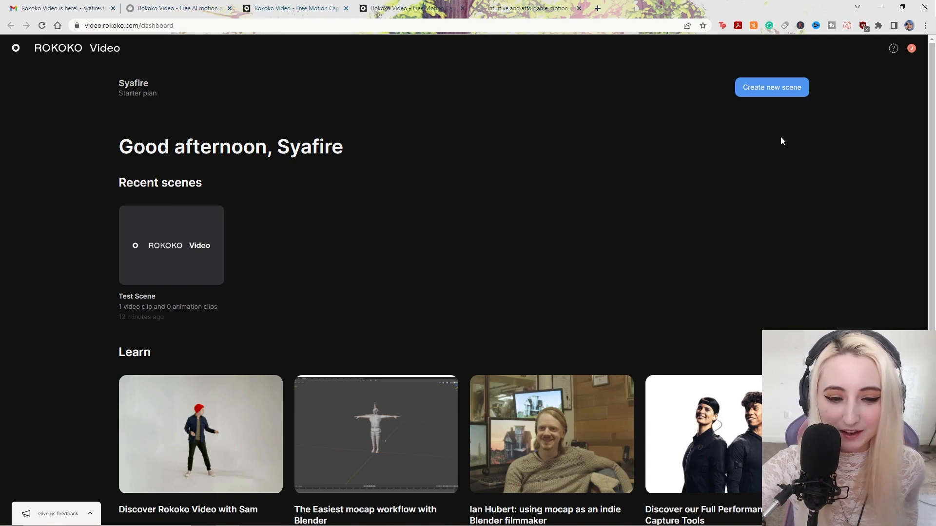
{"action": "left_click", "coordinate": [771, 87]}
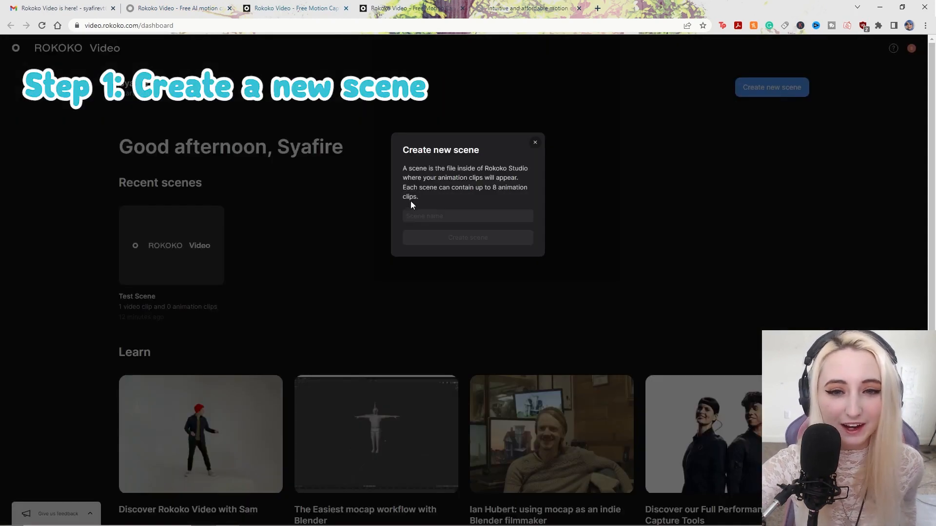
Step: Name the new scene 'Magical Spin' and create it, reaching the video source choice
{"action": "type", "text": "Tes"}
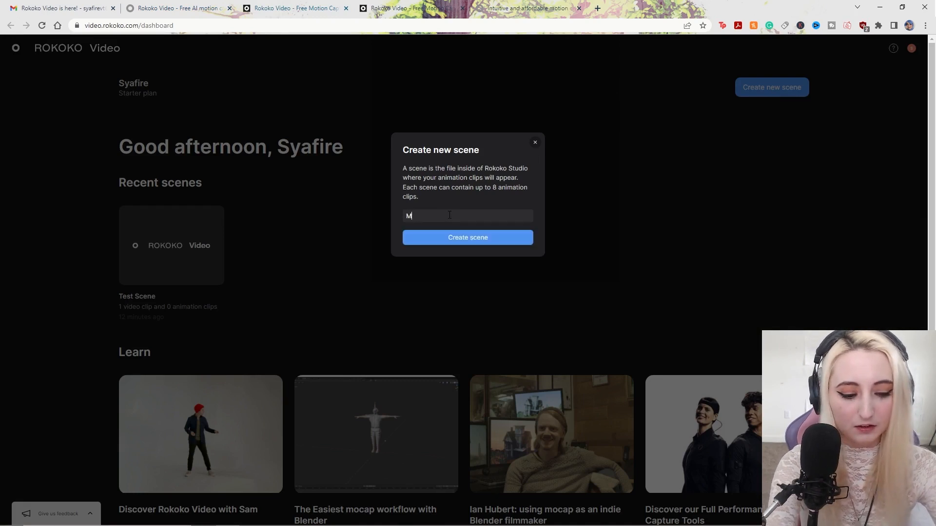
{"action": "type", "text": "agical Spin"}
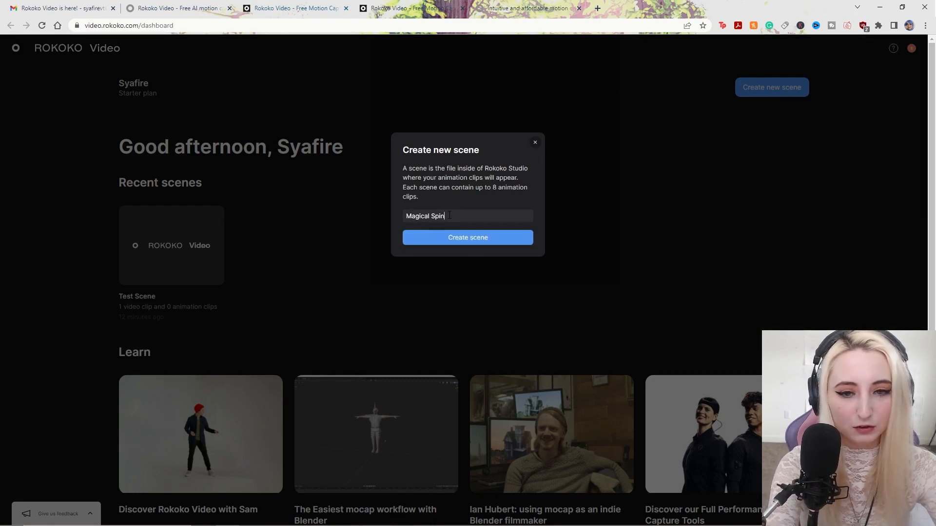
{"action": "left_click", "coordinate": [468, 237]}
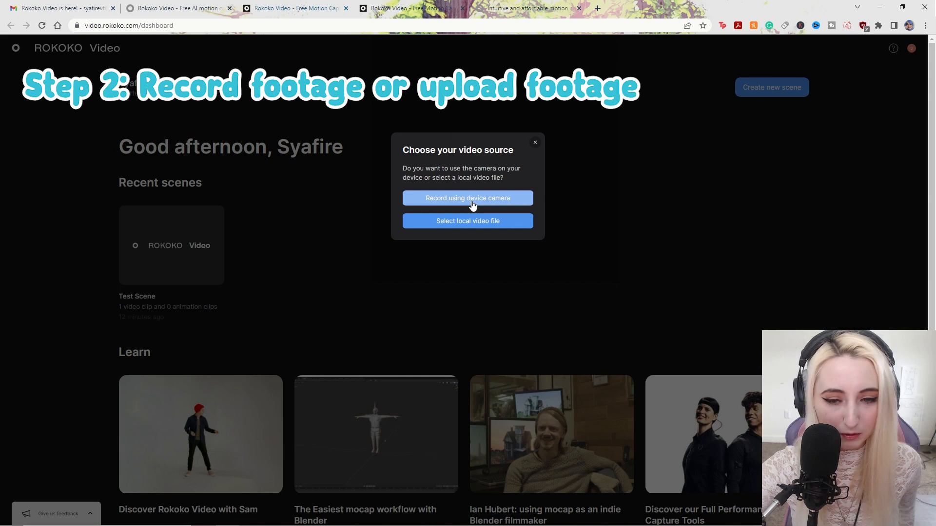
Step: Choose to record with the device camera and allow the site camera access
{"action": "left_click", "coordinate": [467, 199]}
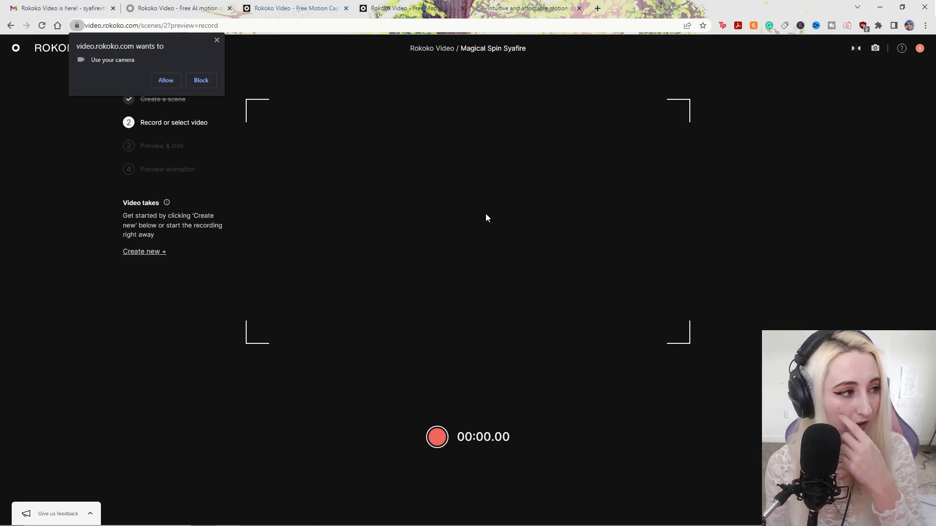
{"action": "left_click", "coordinate": [165, 80]}
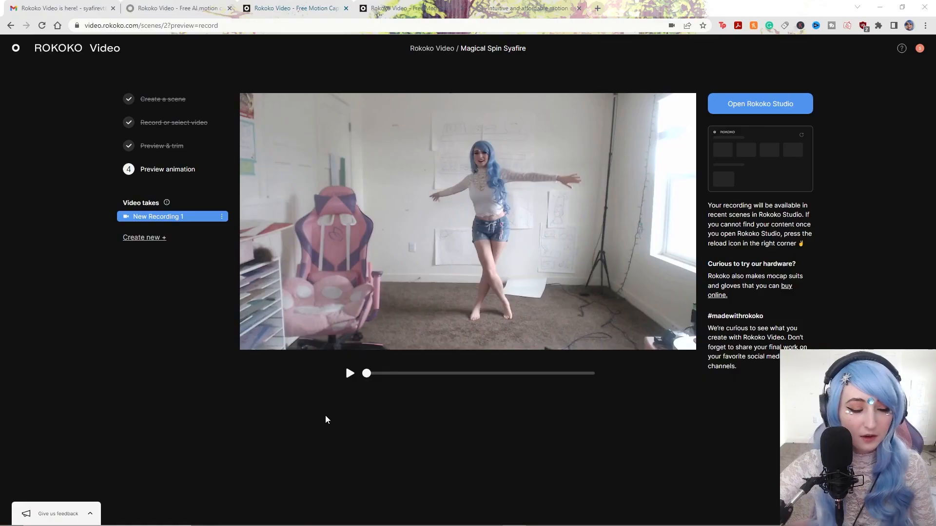
{"action": "mouse_move", "coordinate": [167, 203]}
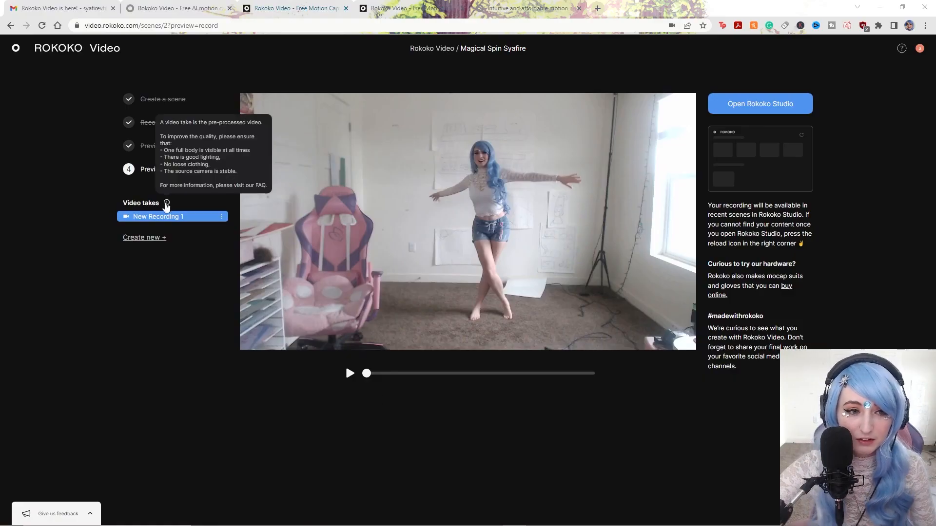
{"action": "mouse_move", "coordinate": [750, 127]}
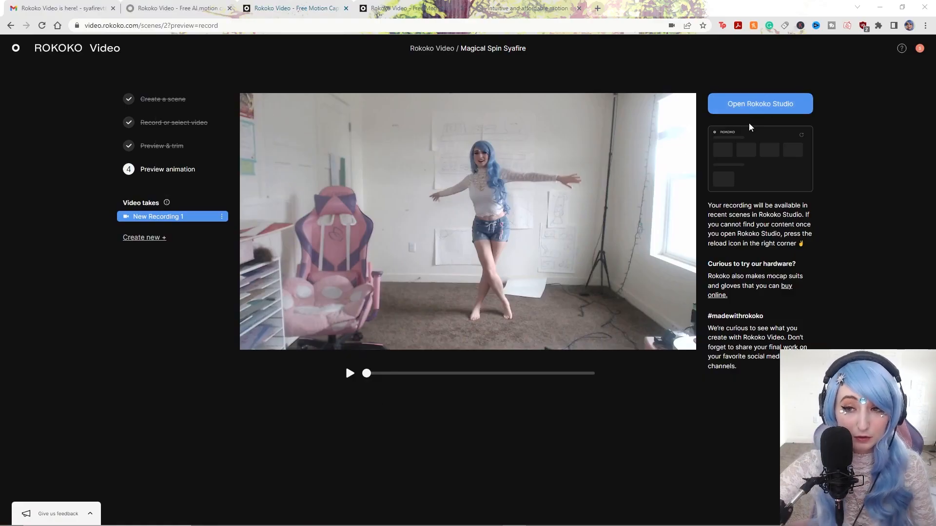
{"action": "mouse_move", "coordinate": [760, 103]}
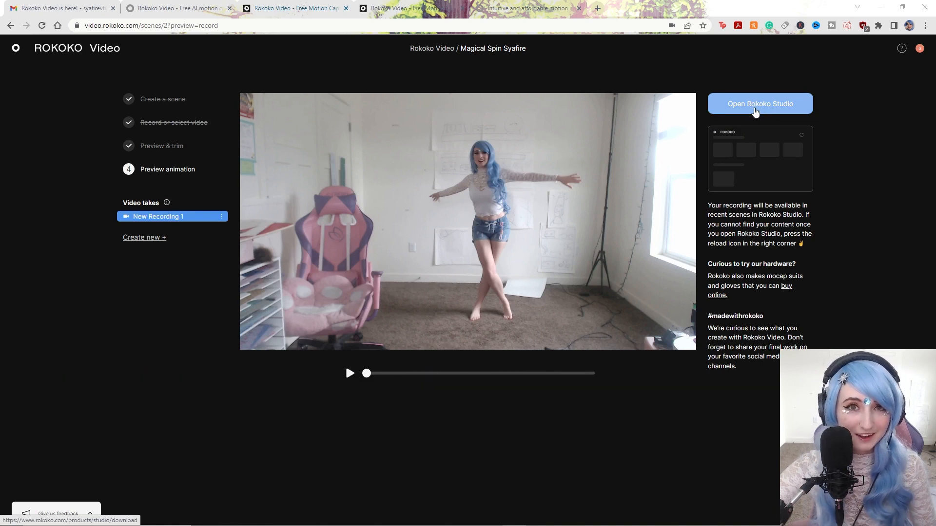
{"action": "mouse_move", "coordinate": [756, 113]}
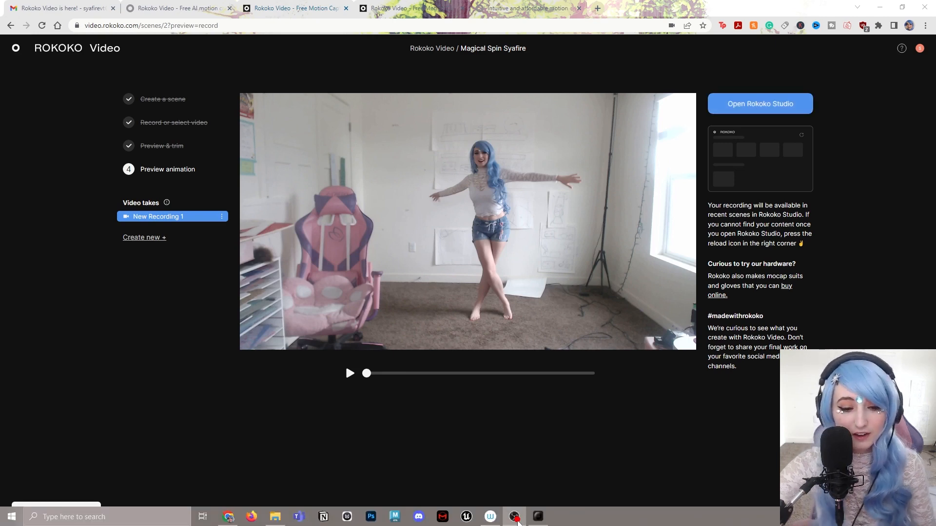
Step: Switch to Rokoko Studio and open the New Recording 1 clip in the Magical Spin scene
{"action": "left_click", "coordinate": [515, 517]}
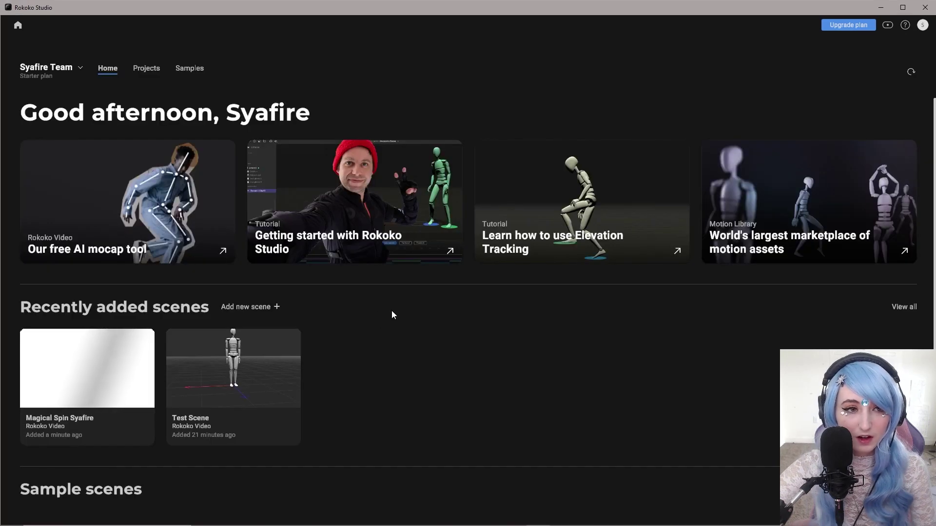
{"action": "mouse_move", "coordinate": [167, 319]}
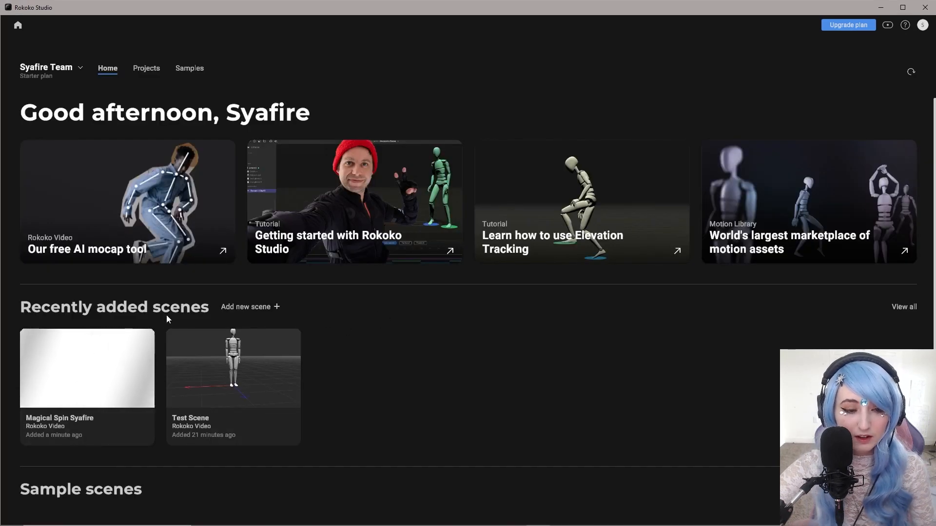
{"action": "mouse_move", "coordinate": [83, 424]}
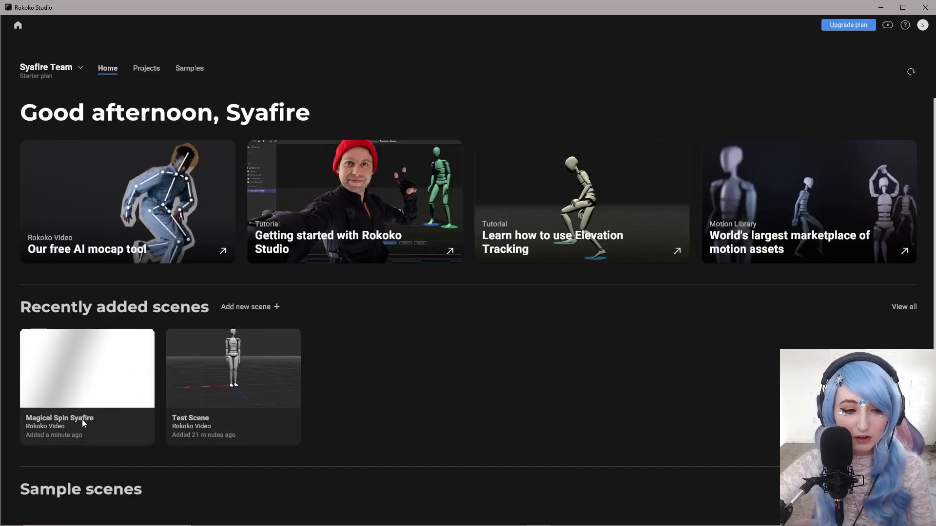
{"action": "mouse_move", "coordinate": [104, 393]}
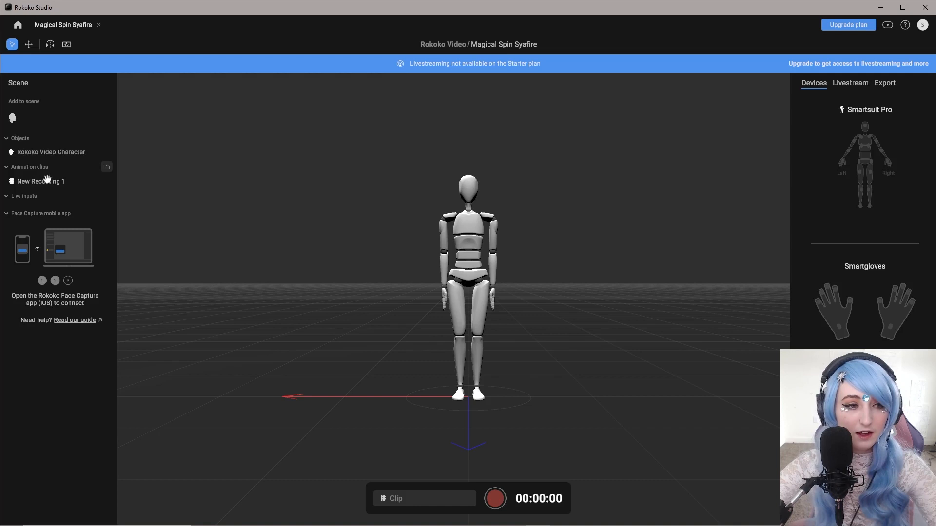
{"action": "left_click", "coordinate": [40, 181]}
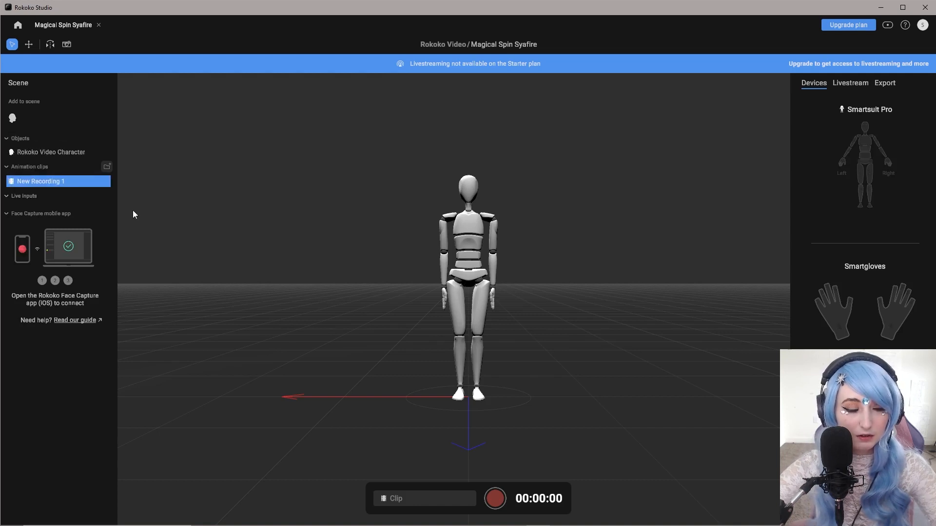
{"action": "double_click", "coordinate": [40, 181]}
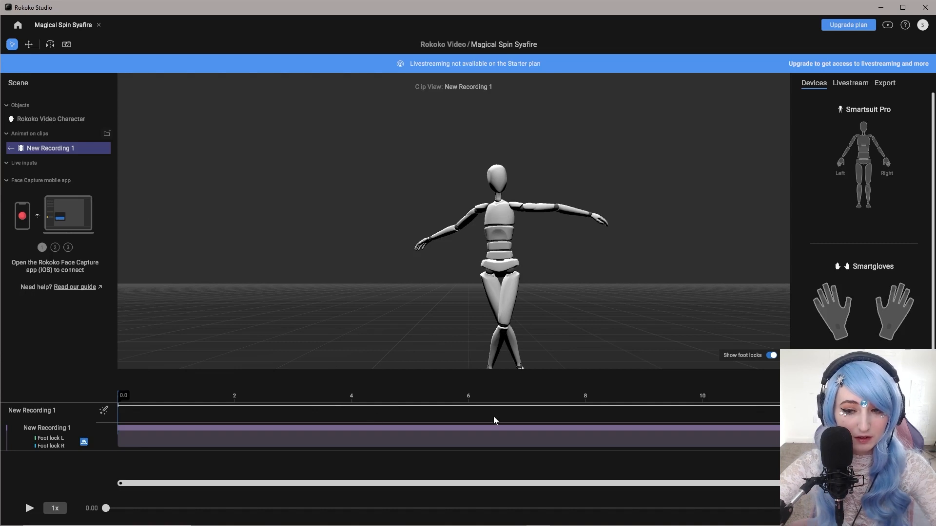
Step: Play back the New Recording 1 animation on the Studio character, pausing and replaying it
{"action": "left_click", "coordinate": [29, 508]}
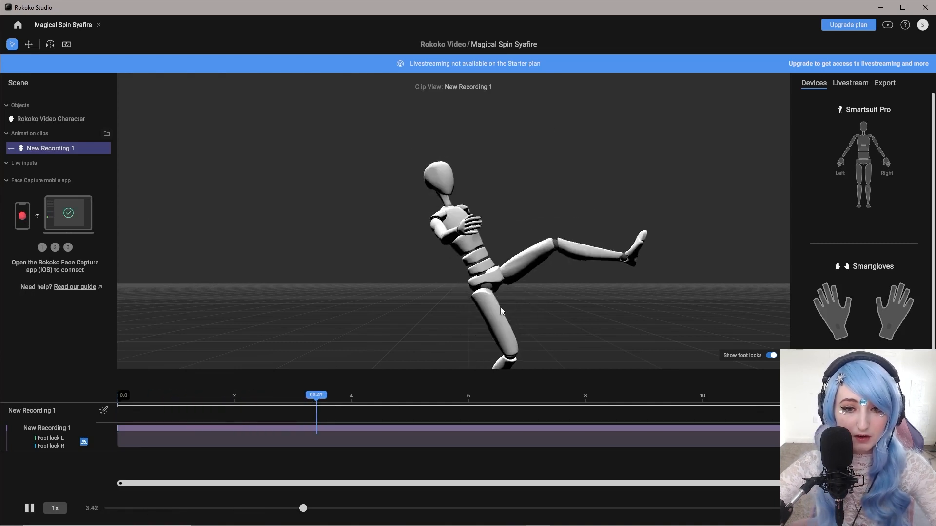
{"action": "left_click", "coordinate": [29, 508]}
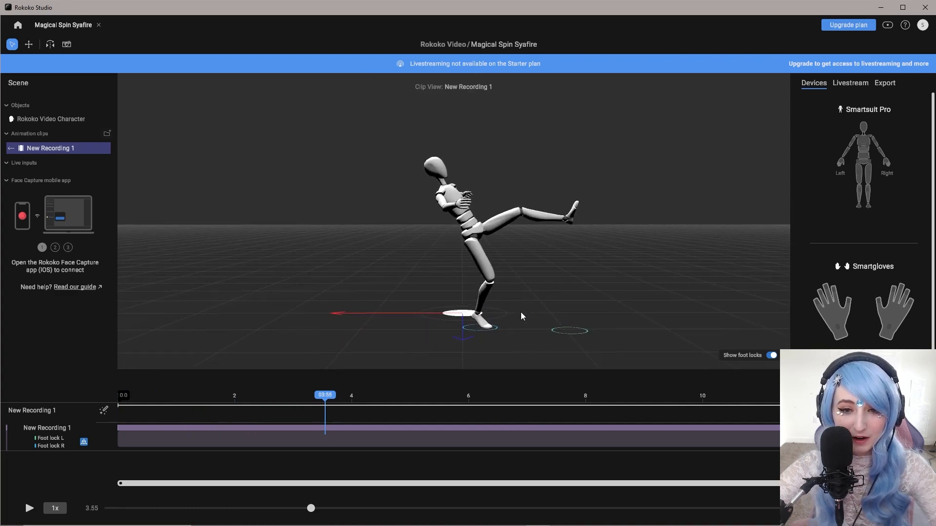
{"action": "mouse_move", "coordinate": [324, 396]}
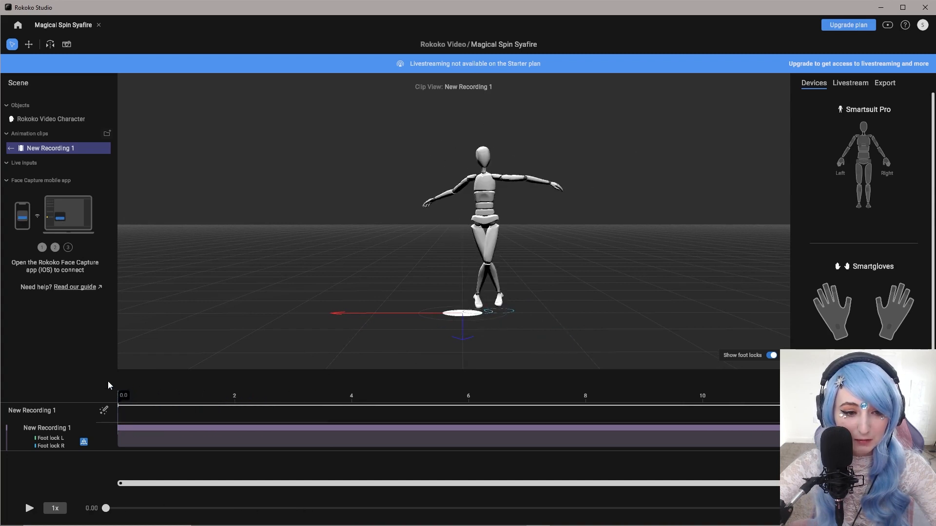
{"action": "left_click", "coordinate": [30, 508]}
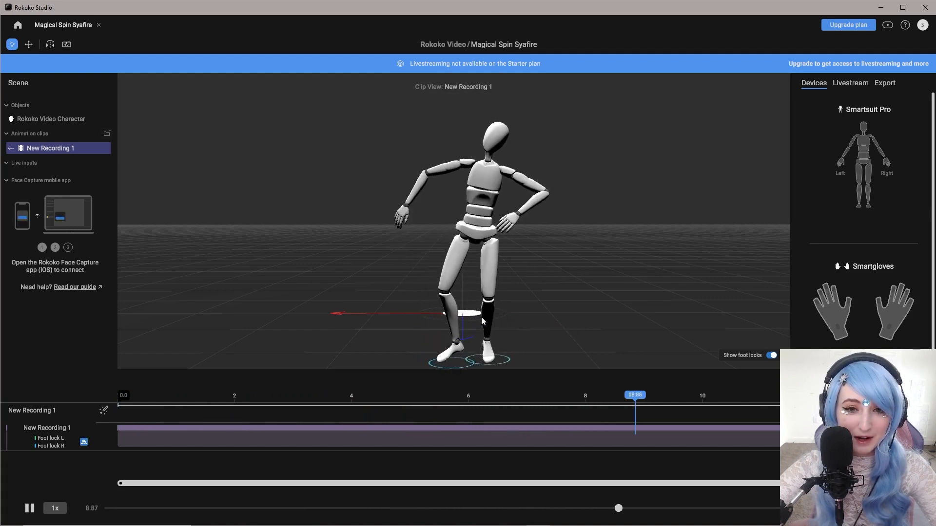
{"action": "left_click", "coordinate": [884, 82]}
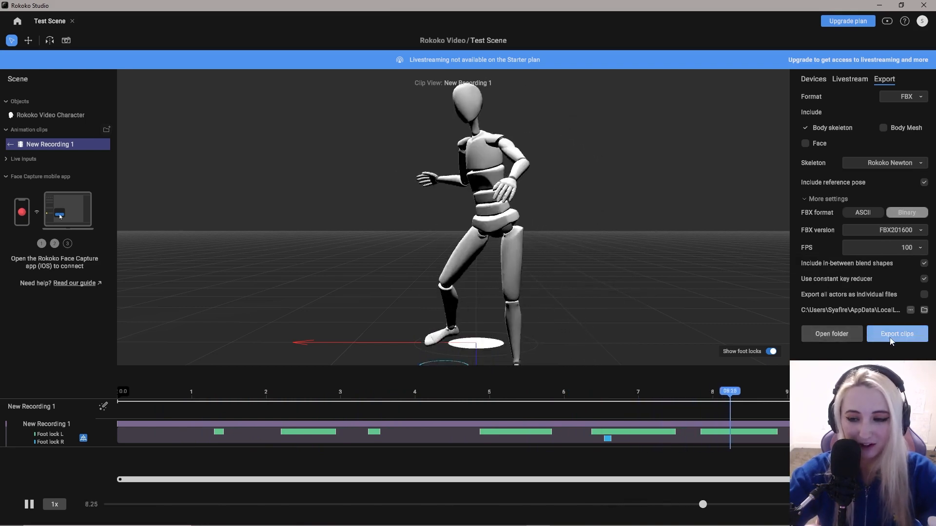
Step: Export the clip as FBX with the Rokoko Newton skeleton and open the export folder
{"action": "left_click", "coordinate": [896, 333]}
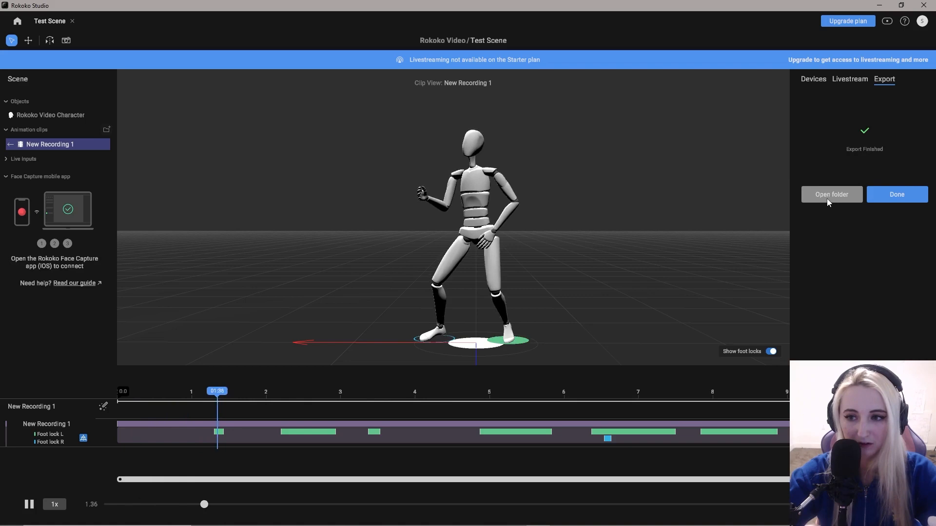
{"action": "left_click", "coordinate": [831, 194]}
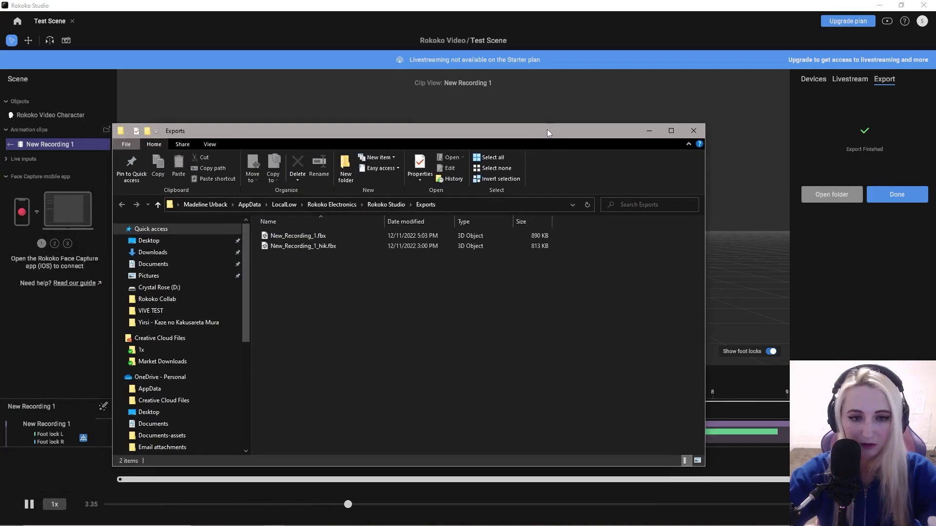
{"action": "right_click", "coordinate": [297, 236]}
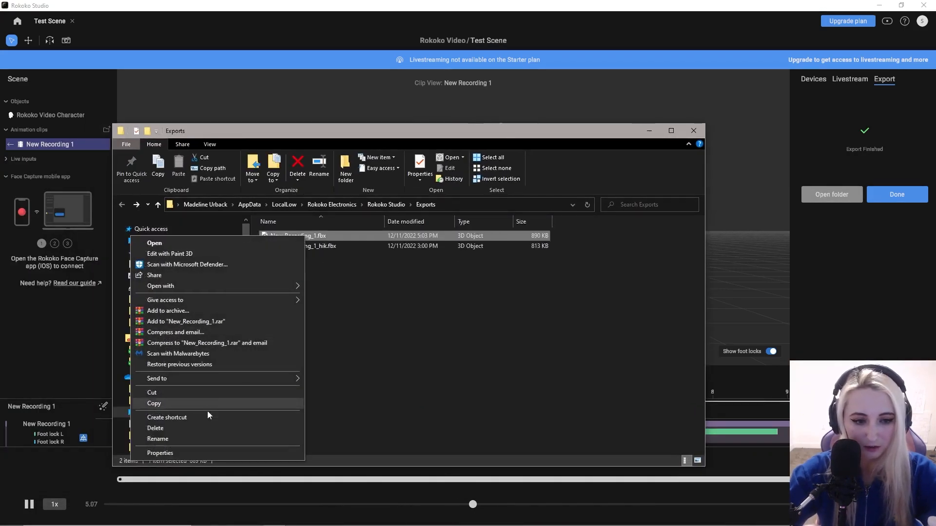
{"action": "left_click", "coordinate": [157, 438]}
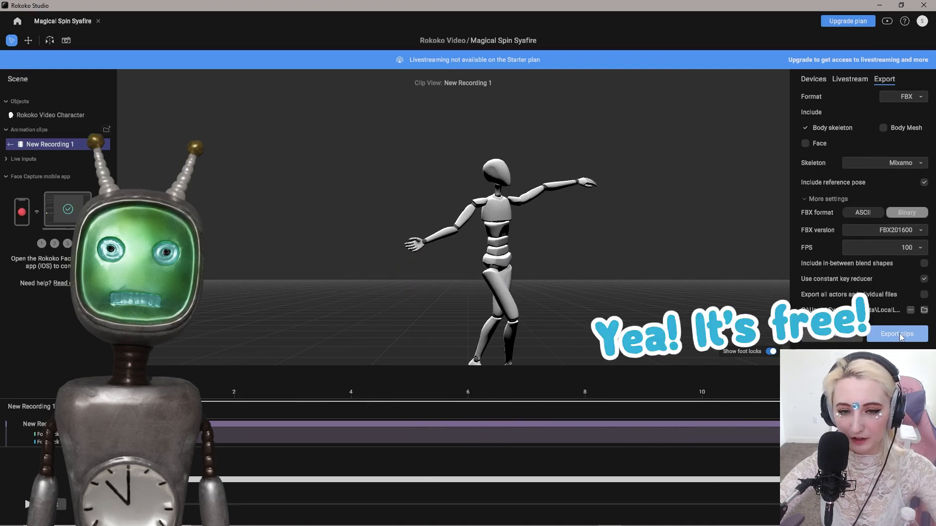
Step: Export the Magical Spin clip again as FBX with the Mixamo skeleton
{"action": "left_click", "coordinate": [898, 334]}
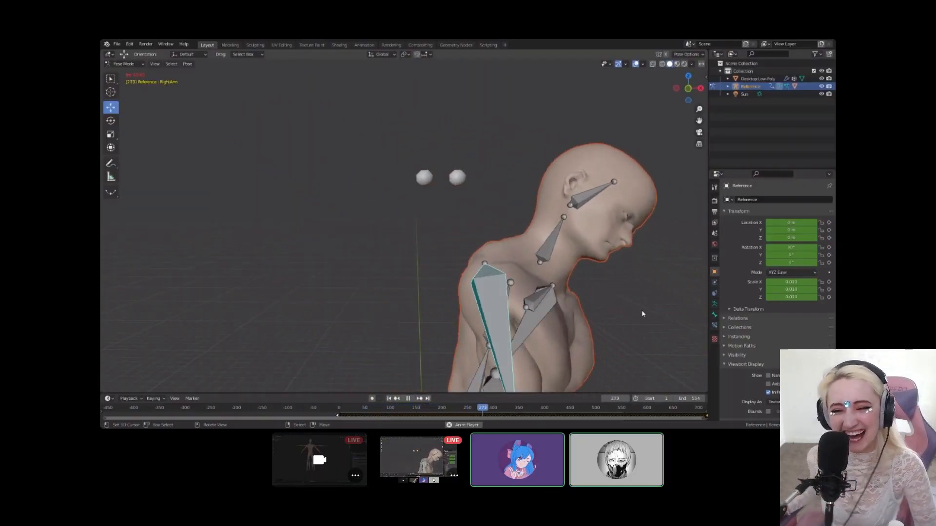
{"action": "left_click", "coordinate": [407, 398]}
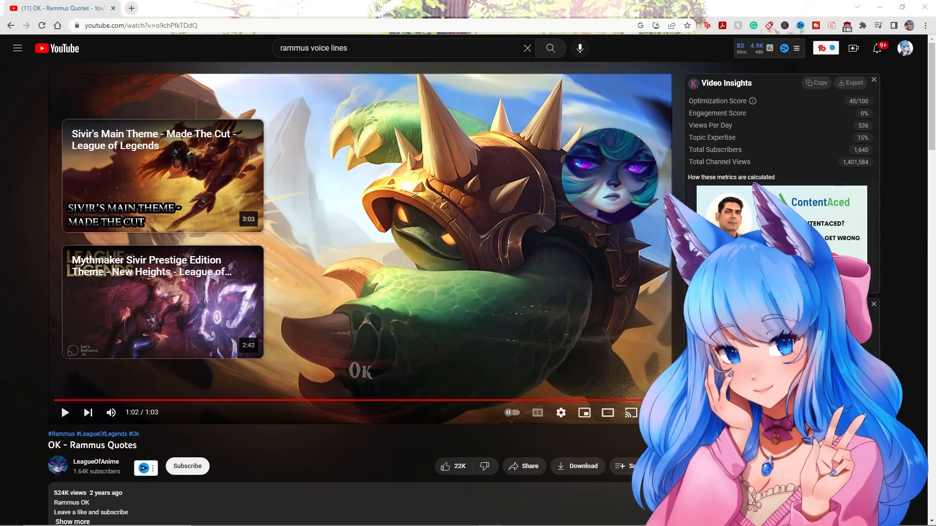
Step: Let the 'OK - Rammus Quotes' clip finish and move on to the Rokoko support article
{"action": "left_click", "coordinate": [292, 7]}
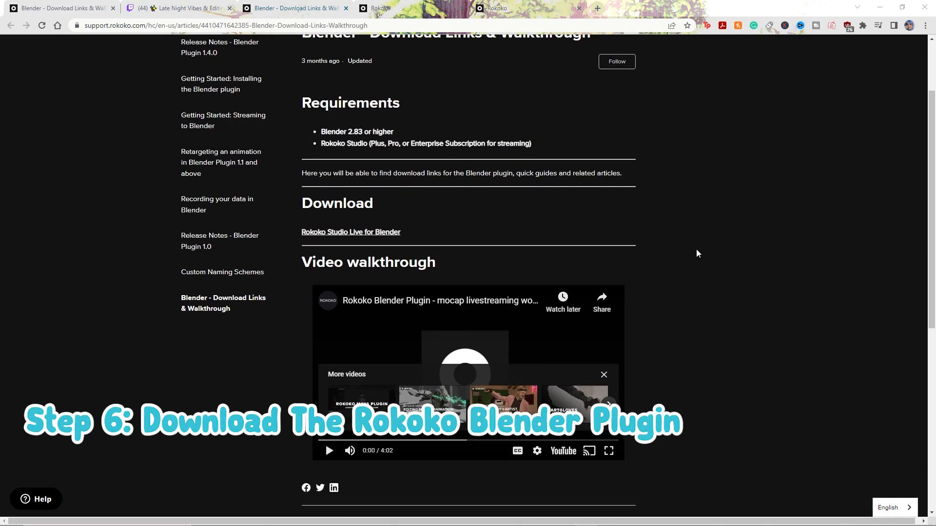
{"action": "mouse_move", "coordinate": [340, 239]}
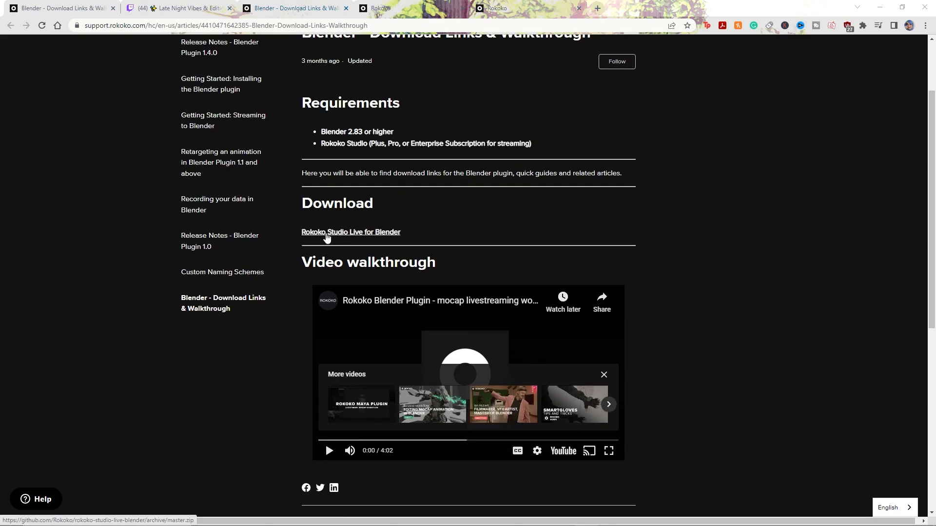
Step: Download the Rokoko Studio Live for Blender plugin zip from the support page
{"action": "left_click", "coordinate": [350, 232]}
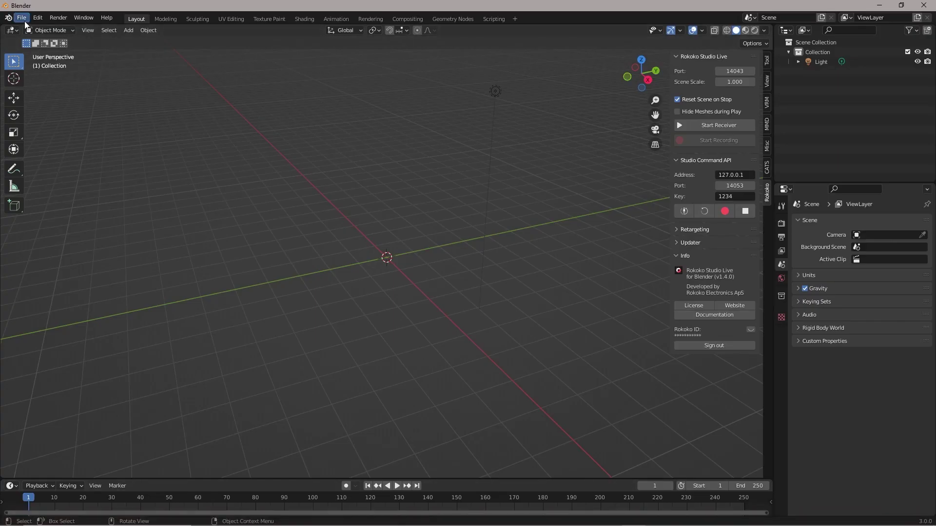
Step: Install the Rokoko add-on from rokoko-studio-live-blender-master.zip via Preferences, keep it enabled, and close Preferences
{"action": "left_click", "coordinate": [37, 17]}
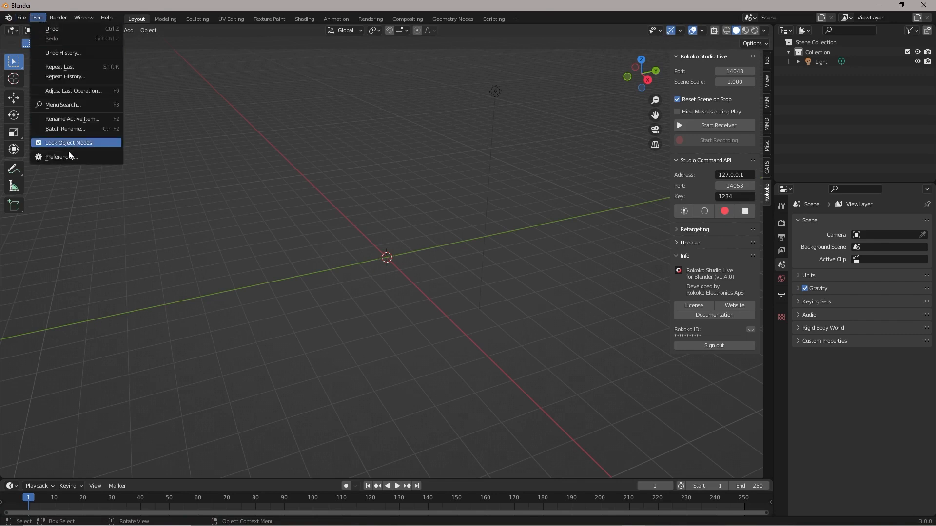
{"action": "left_click", "coordinate": [60, 157]}
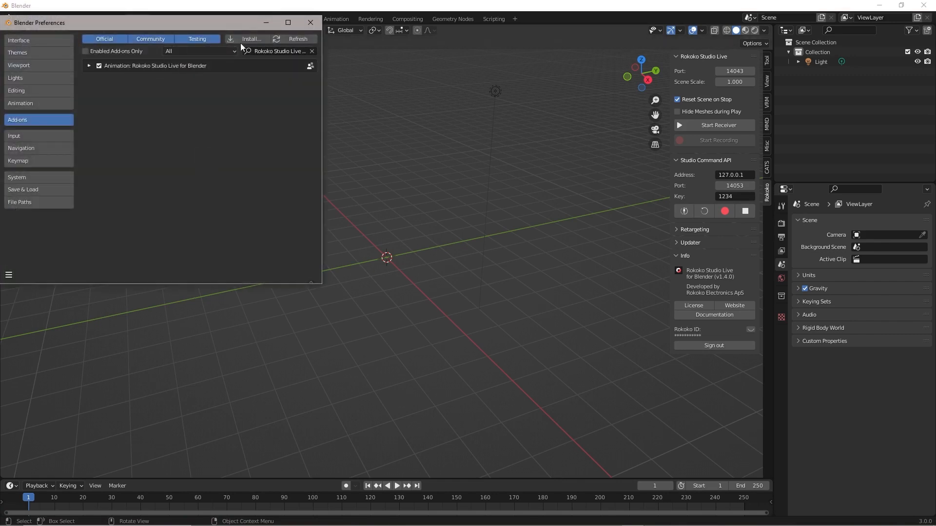
{"action": "left_click", "coordinate": [251, 39]}
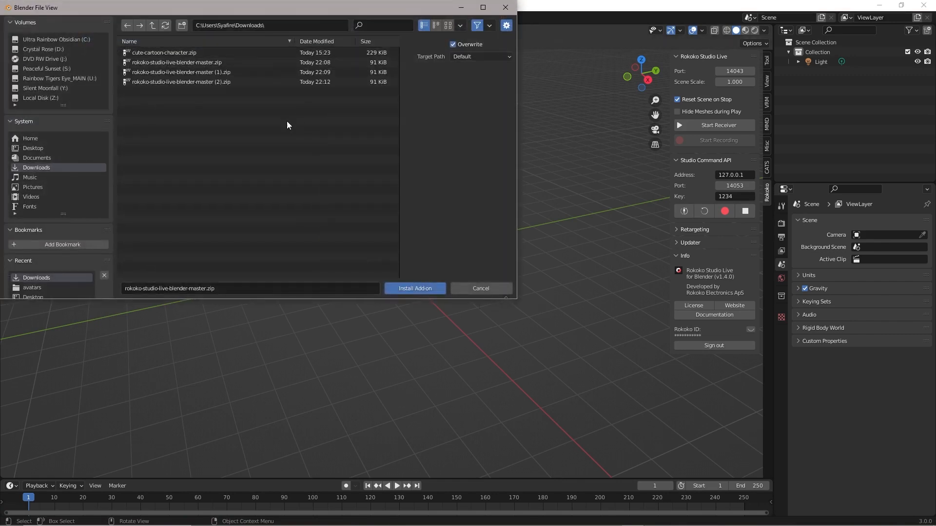
{"action": "mouse_move", "coordinate": [449, 252]}
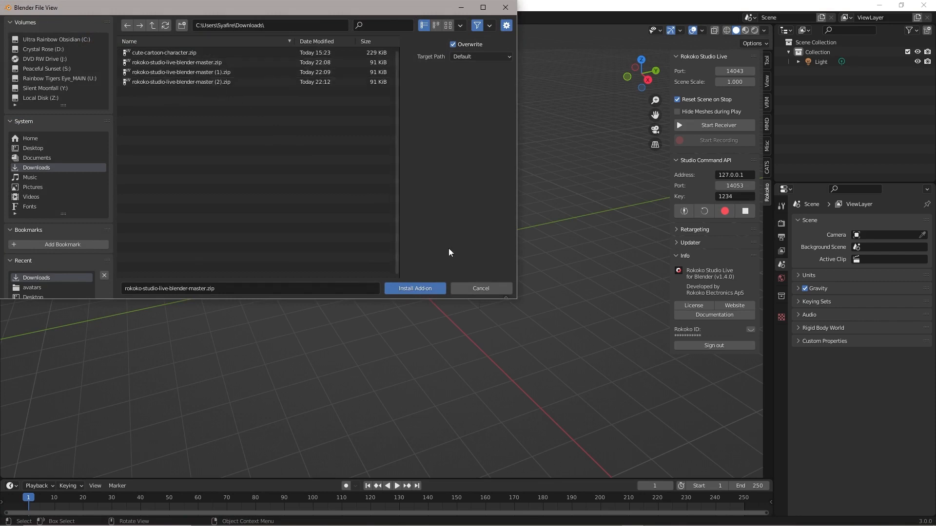
{"action": "left_click", "coordinate": [414, 289]}
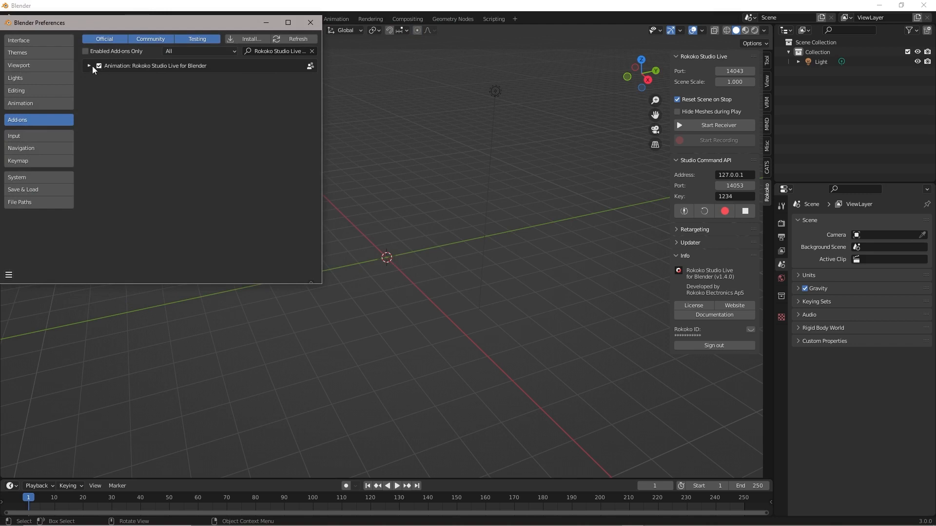
{"action": "mouse_move", "coordinate": [208, 107]}
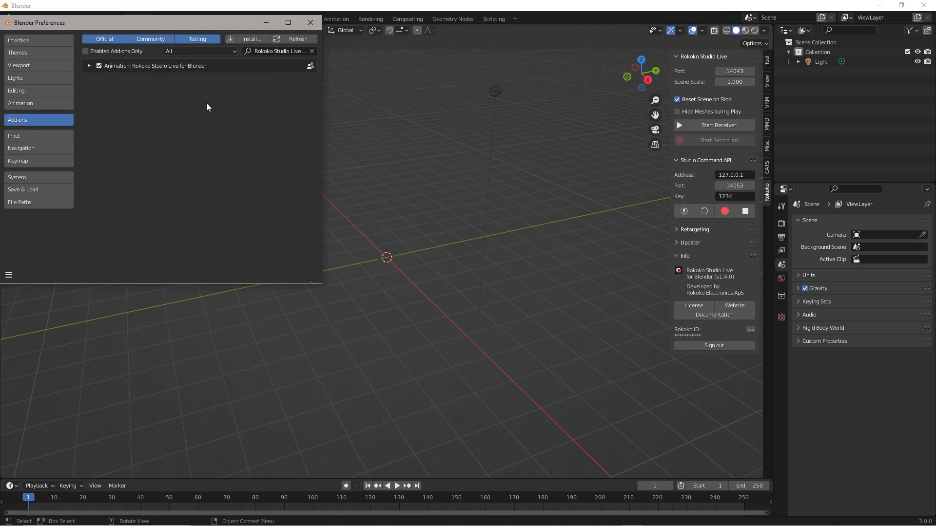
{"action": "mouse_move", "coordinate": [310, 22]}
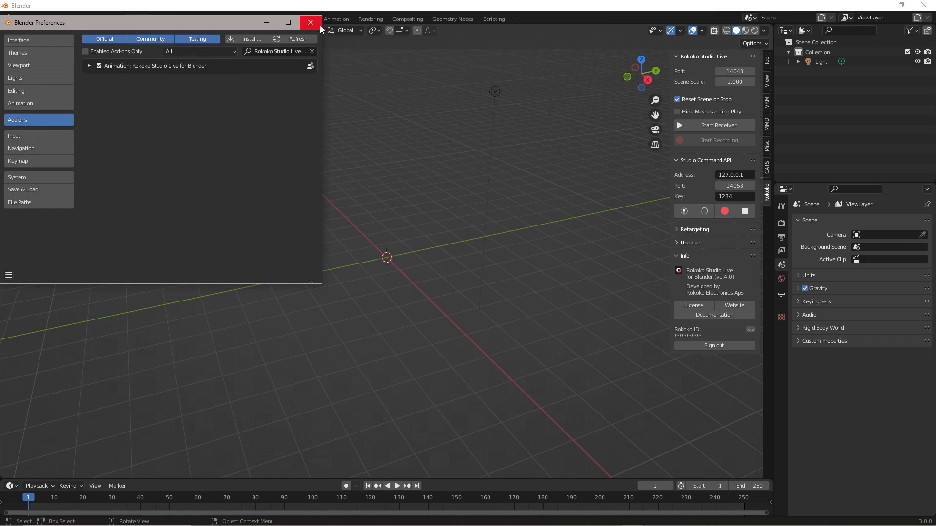
{"action": "left_click", "coordinate": [310, 23]}
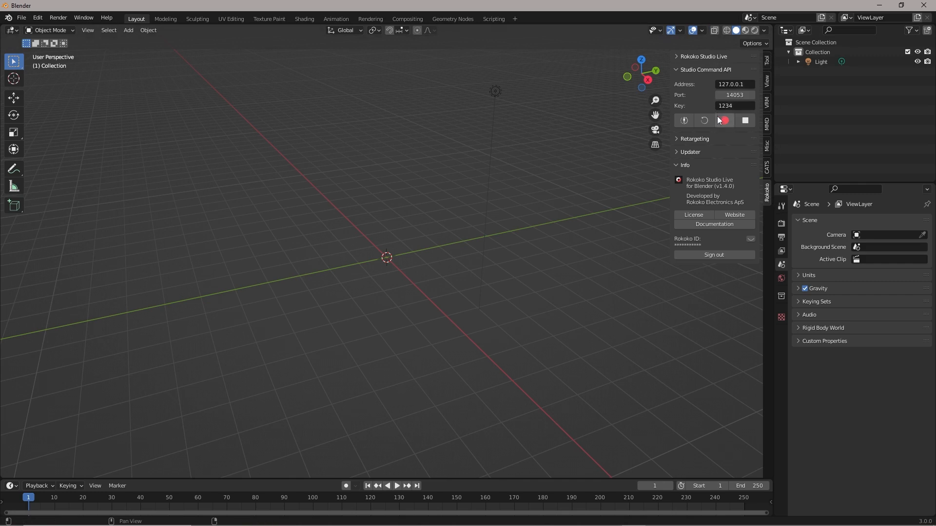
{"action": "mouse_move", "coordinate": [700, 102]}
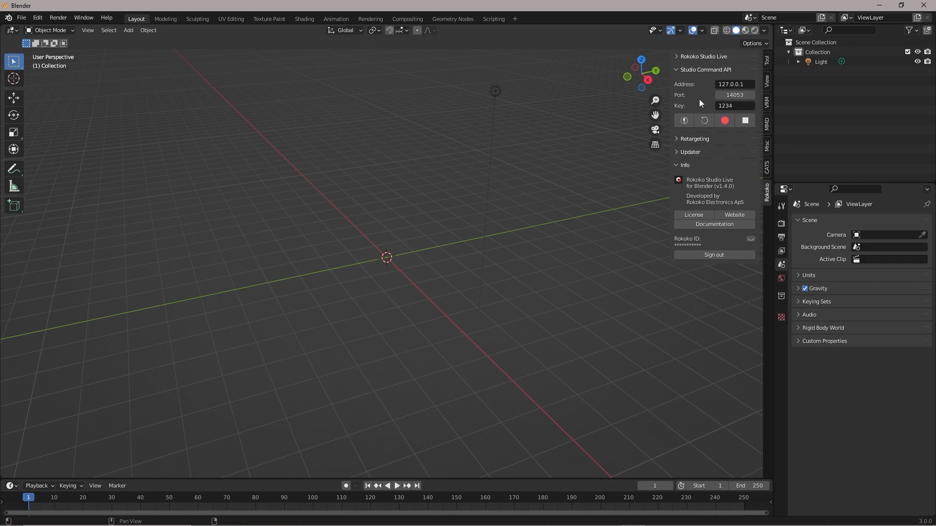
Step: Collapse the Rokoko Studio Live section so the Retargeting settings remain visible
{"action": "left_click", "coordinate": [21, 17]}
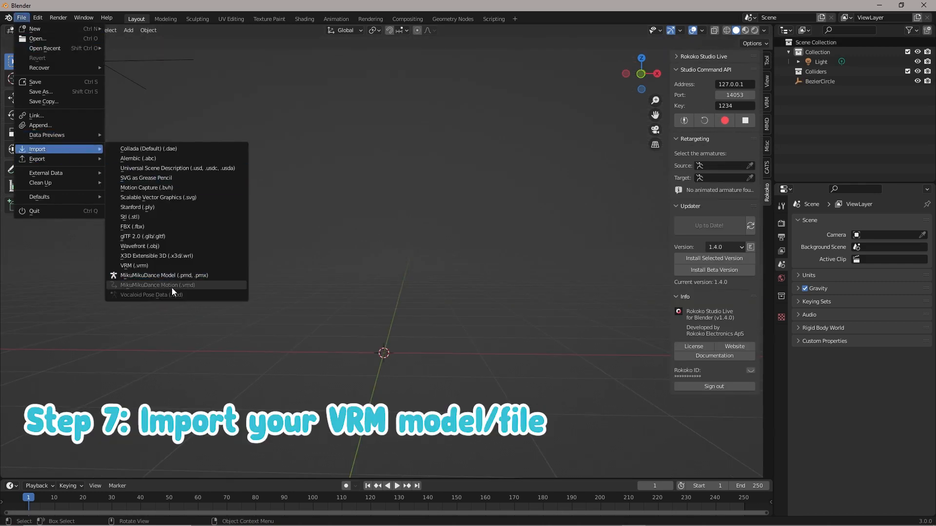
{"action": "mouse_move", "coordinate": [134, 266]}
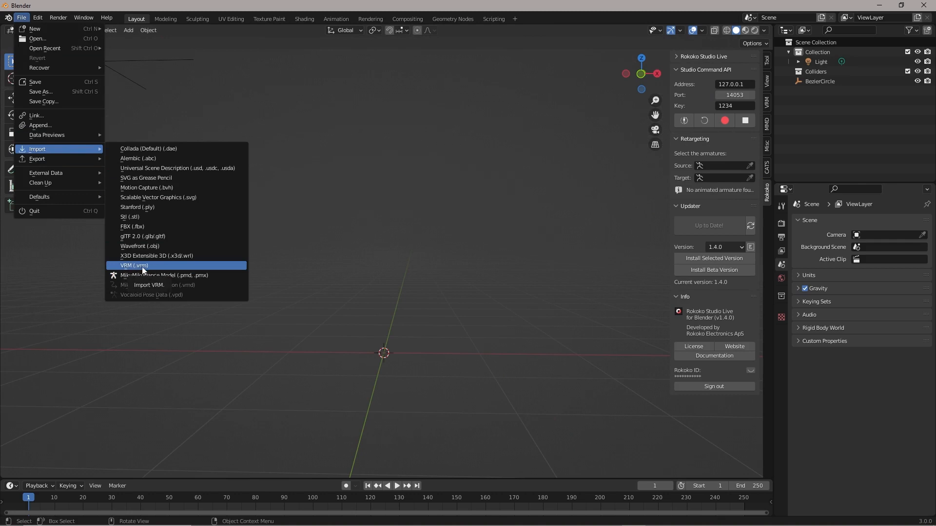
Step: Import the SyafireColliders.vrm avatar so the cat-eared character stands in T-pose with colliders
{"action": "left_click", "coordinate": [134, 265]}
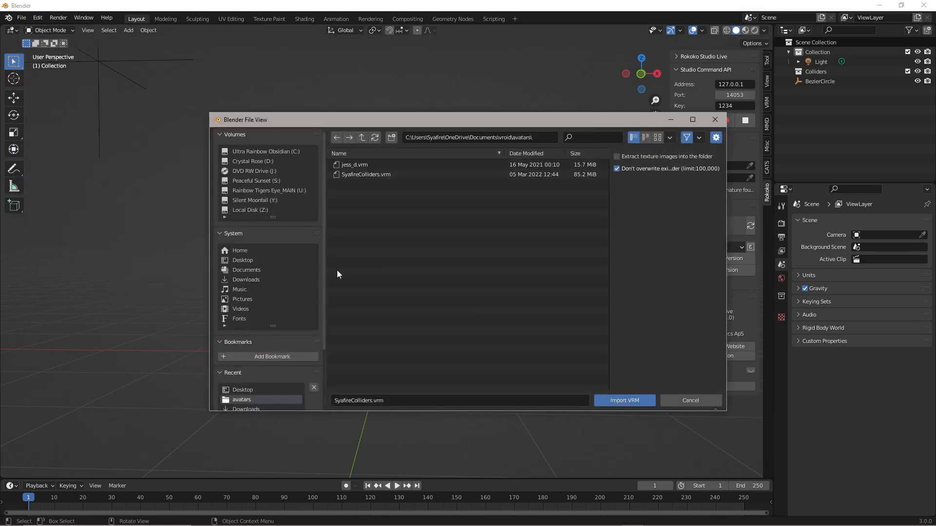
{"action": "mouse_move", "coordinate": [392, 266]}
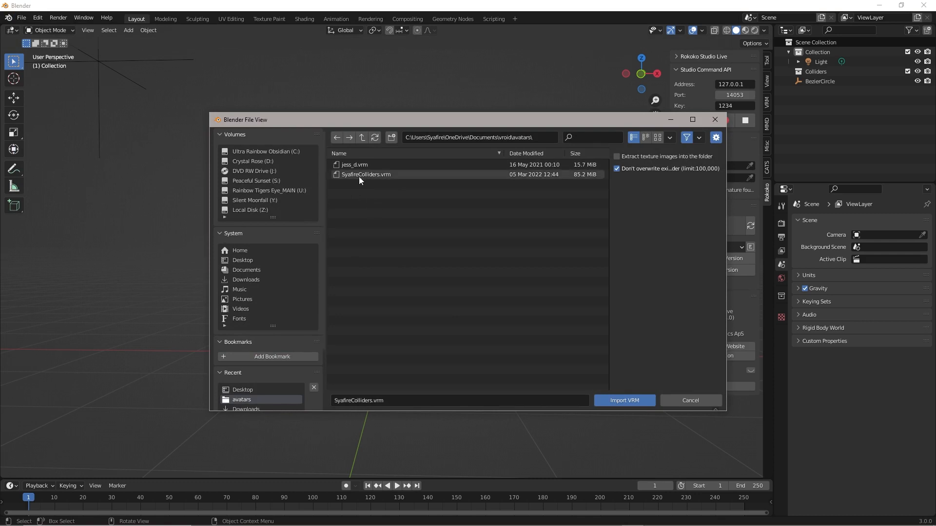
{"action": "left_click", "coordinate": [624, 401]}
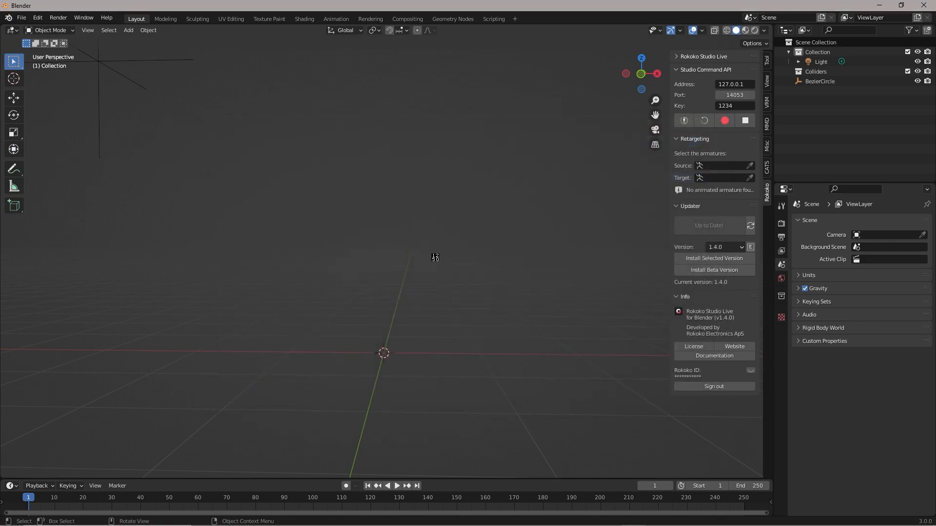
{"action": "left_click", "coordinate": [21, 17]}
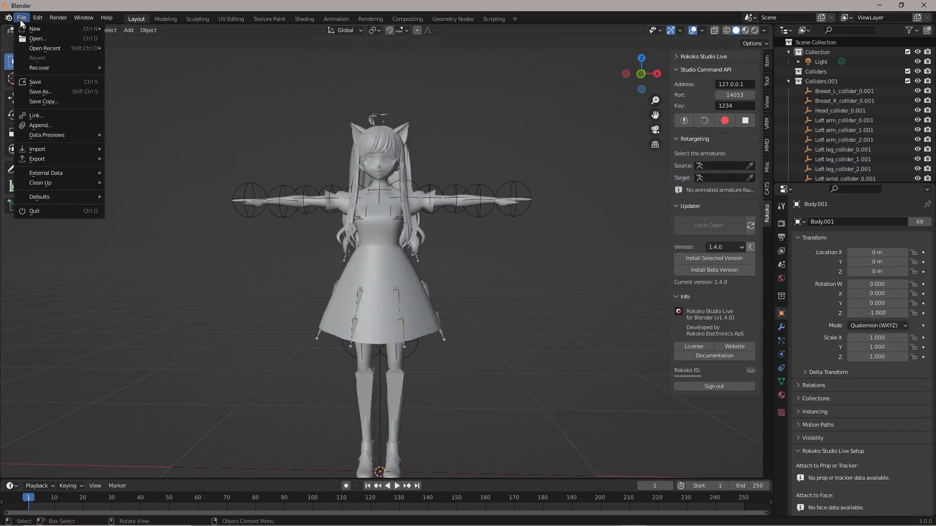
Step: Import the test2.fbx animation from the Desktop alongside the character
{"action": "left_click", "coordinate": [37, 149]}
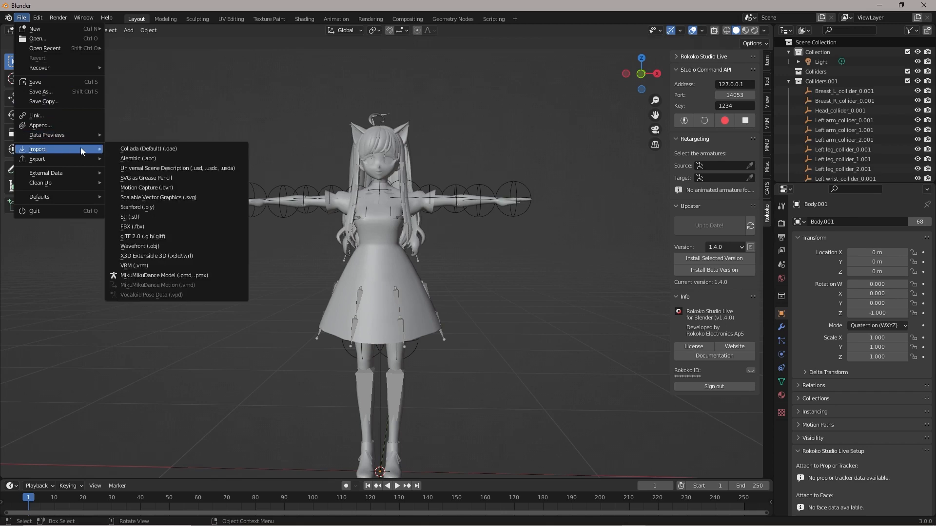
{"action": "mouse_move", "coordinate": [132, 227]}
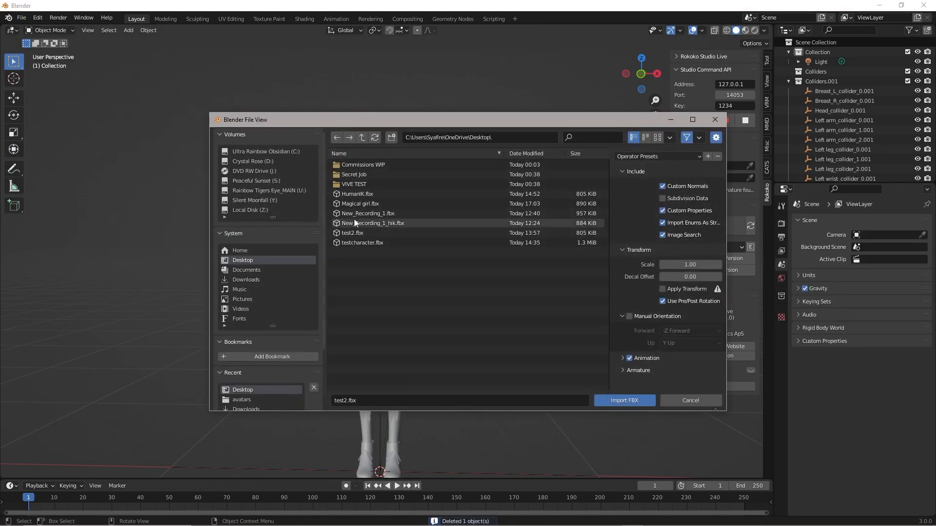
{"action": "left_click", "coordinate": [352, 233]}
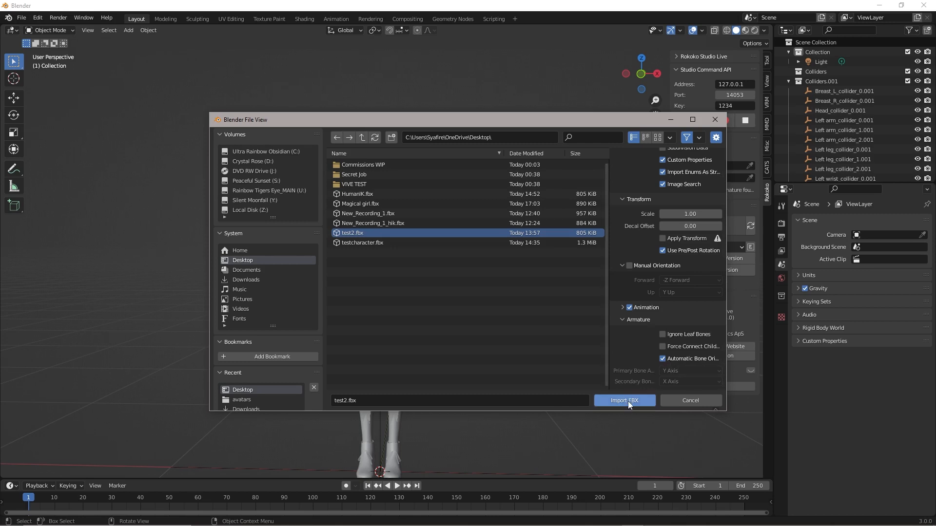
{"action": "left_click", "coordinate": [624, 401]}
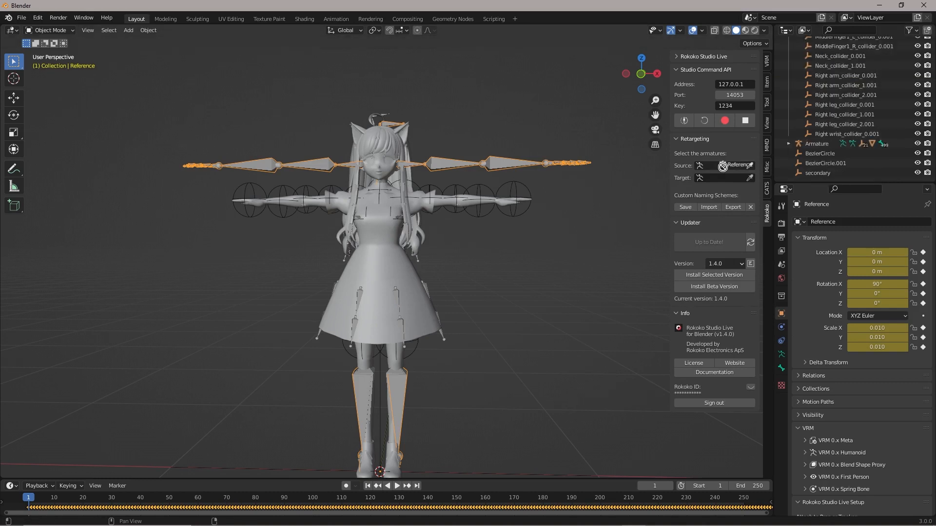
Step: Set Reference as source and Armature as target, build the bone list, and retarget the animation
{"action": "left_click", "coordinate": [739, 166]}
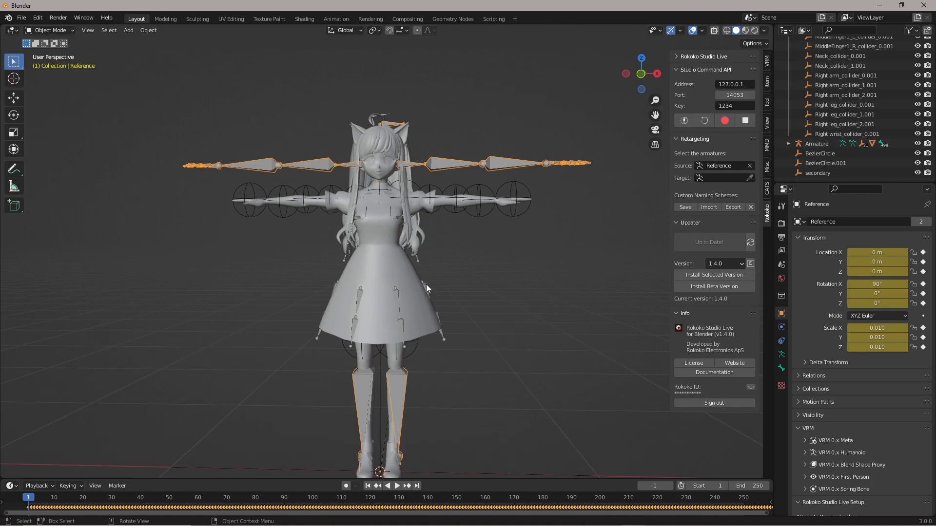
{"action": "left_click", "coordinate": [816, 144]}
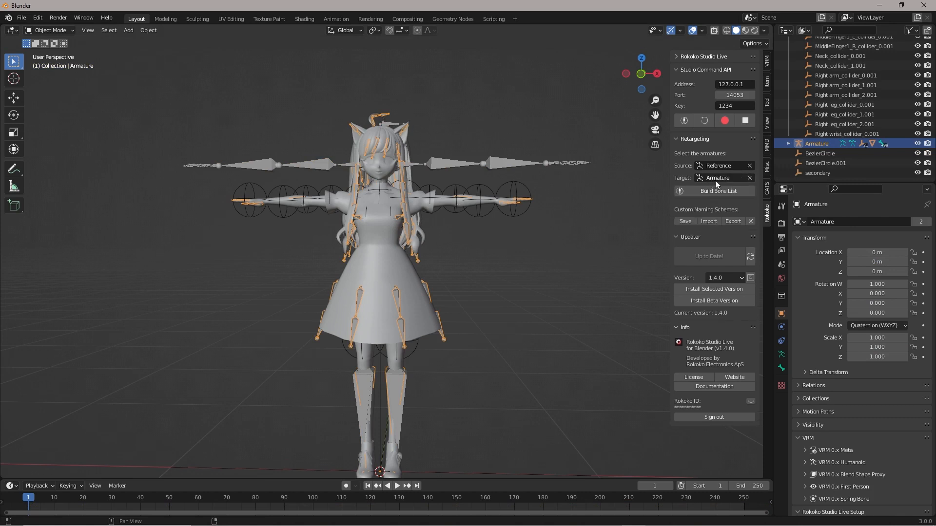
{"action": "left_click", "coordinate": [714, 191]}
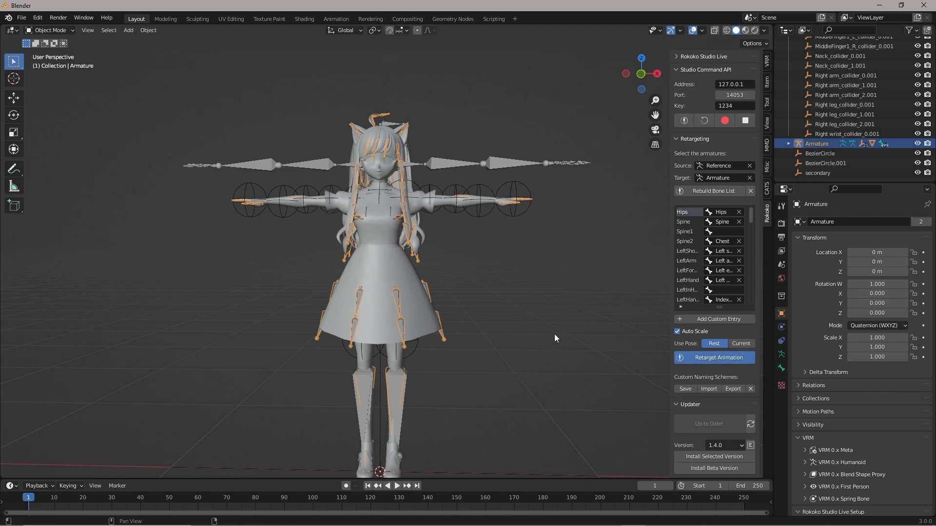
{"action": "mouse_move", "coordinate": [555, 338]}
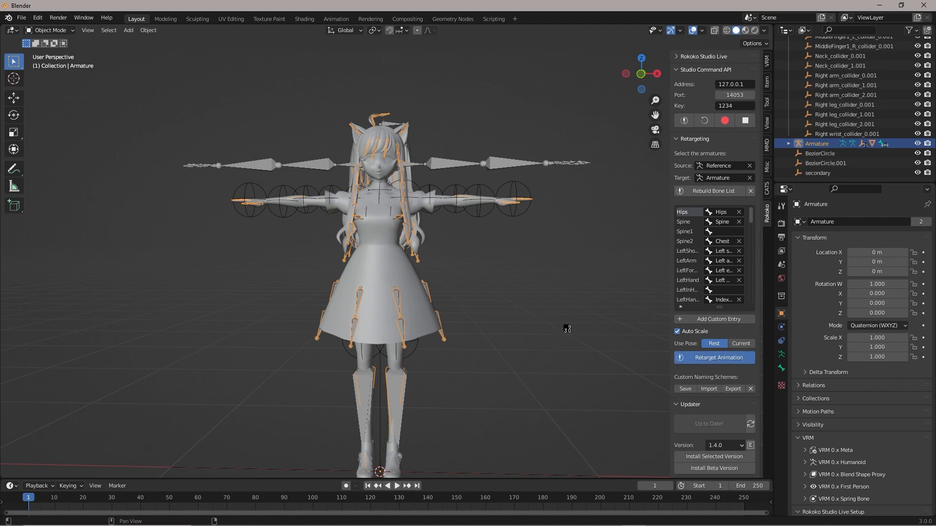
{"action": "left_click", "coordinate": [714, 357]}
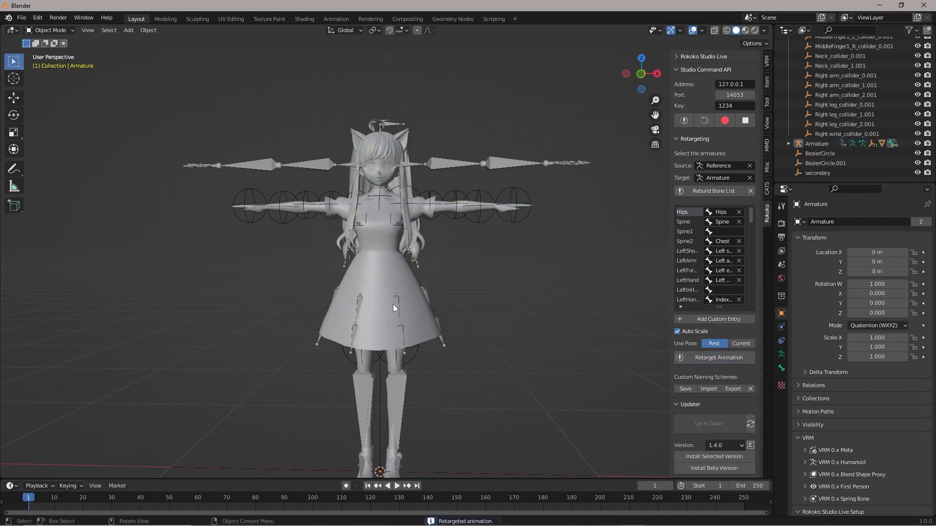
Step: Delete the leftover Reference armature and play the retargeted dance on the character in the timeline
{"action": "left_click", "coordinate": [396, 485]}
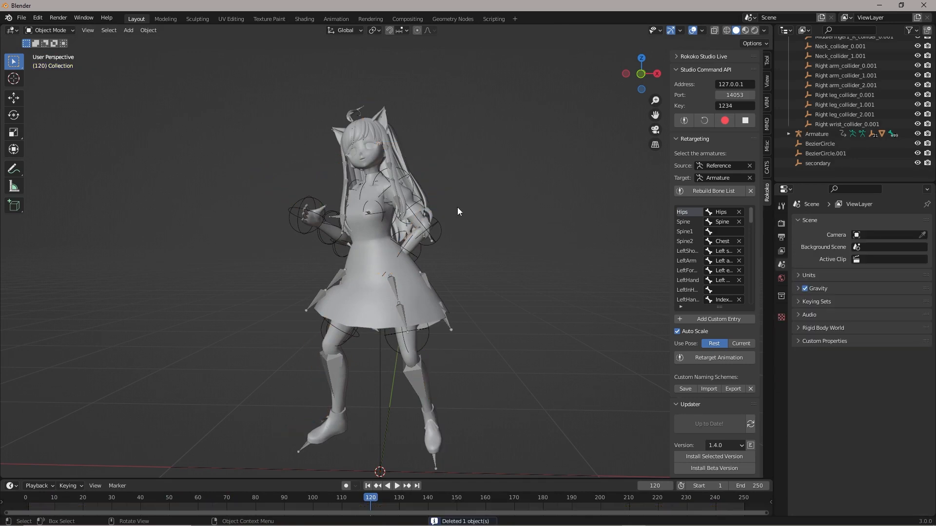
{"action": "left_click", "coordinate": [396, 486]}
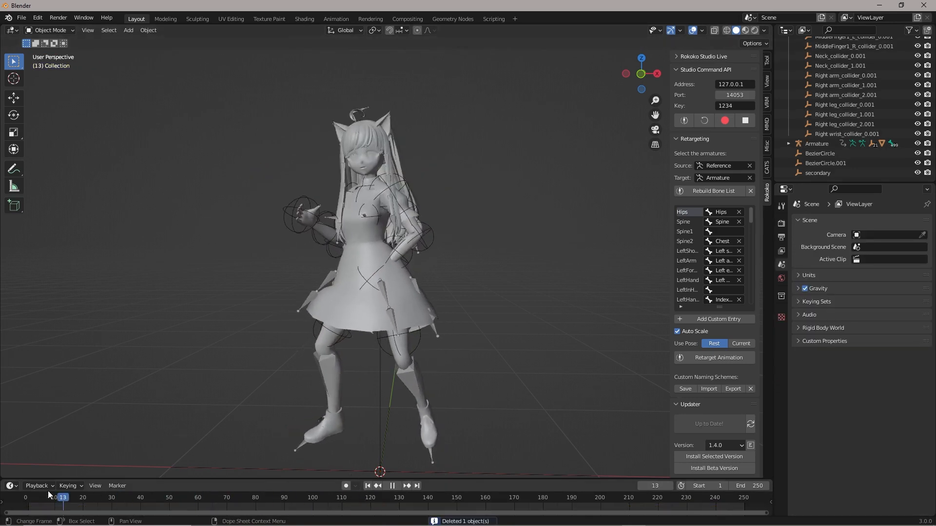
{"action": "left_click", "coordinate": [392, 485]}
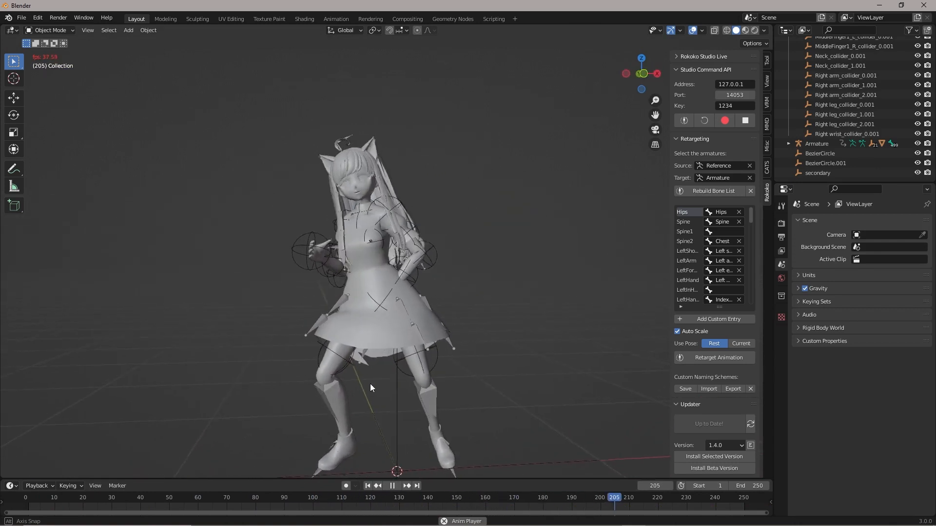
{"action": "left_click", "coordinate": [269, 497]}
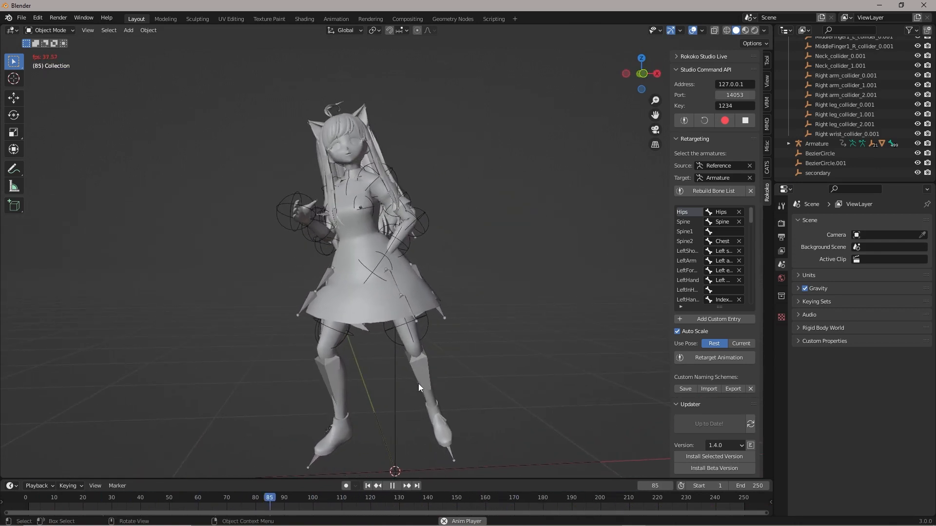